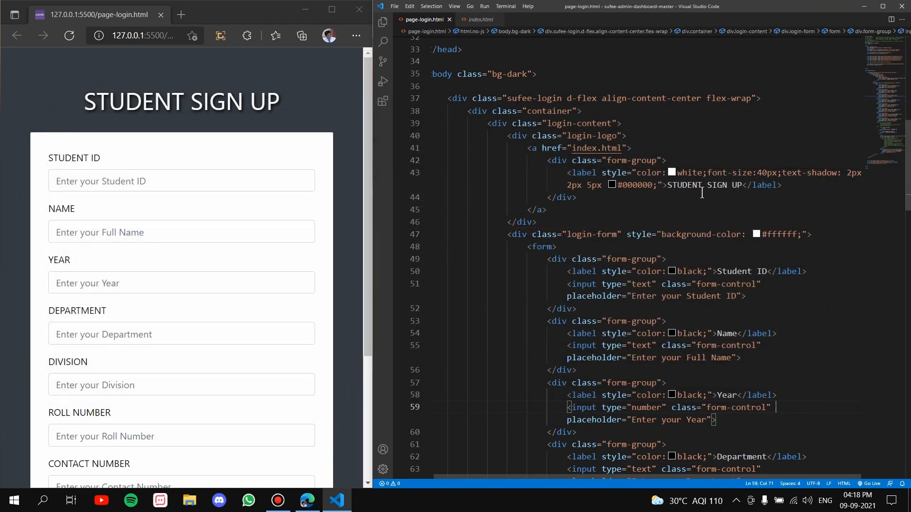
pyautogui.moveTo(106, 92)
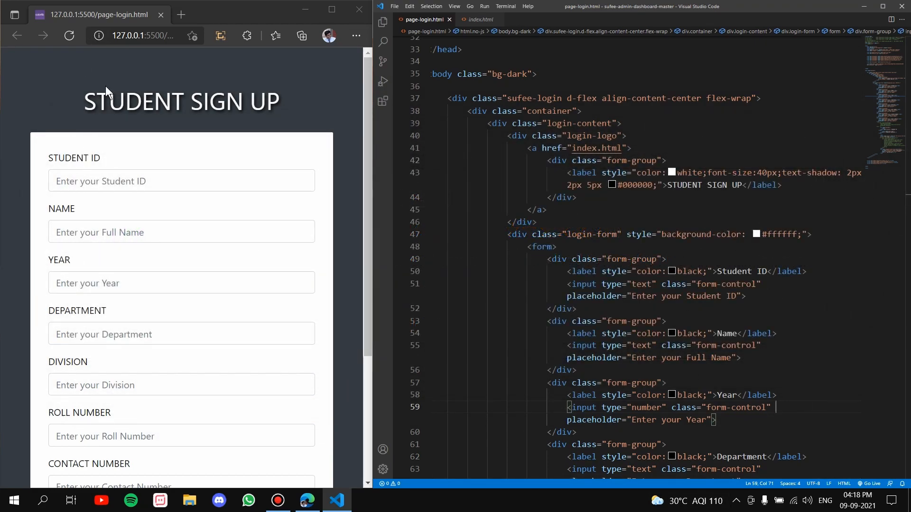
pyautogui.moveTo(162, 107)
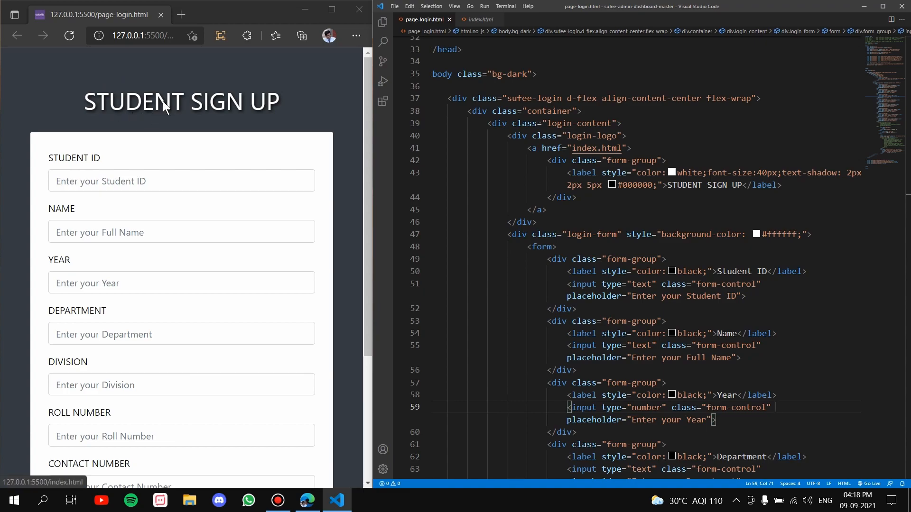
# Step: Replace the word STUDENT in the heading code with TEACHER
pyautogui.click(702, 185)
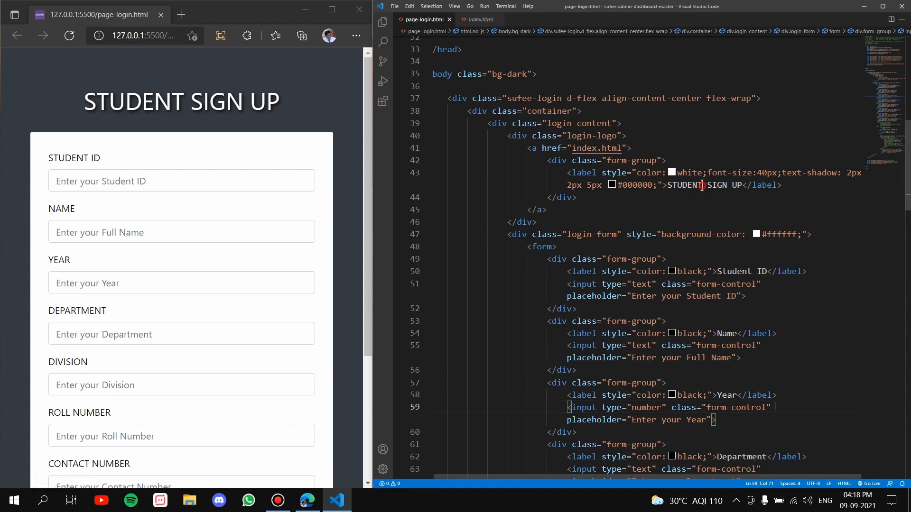
pyautogui.write('TEA')
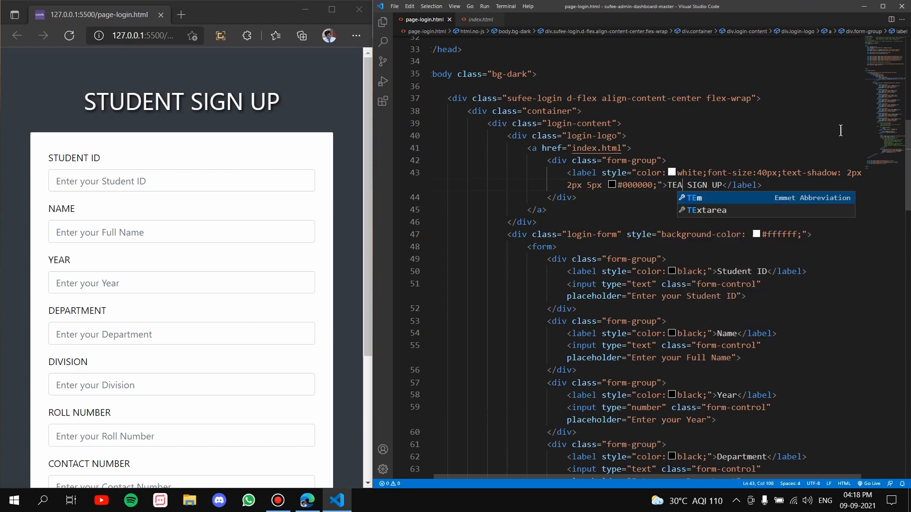
pyautogui.write('CHER')
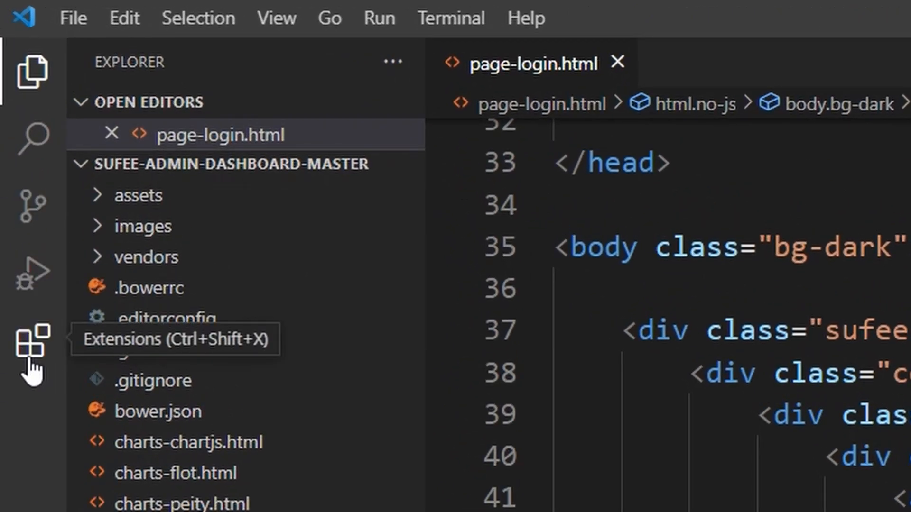
# Step: Install the Live Server extension from the marketplace and return to page-login.html
pyautogui.click(31, 340)
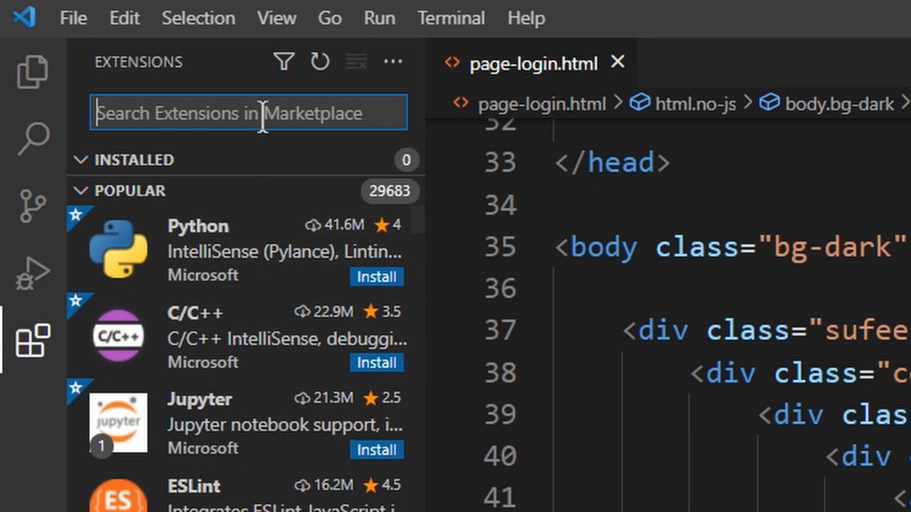
pyautogui.write('LIVE SER')
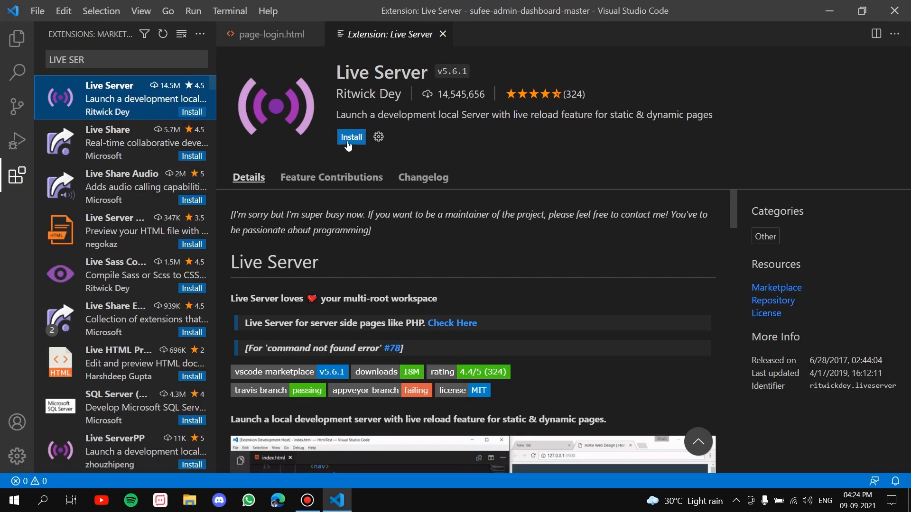
pyautogui.click(350, 137)
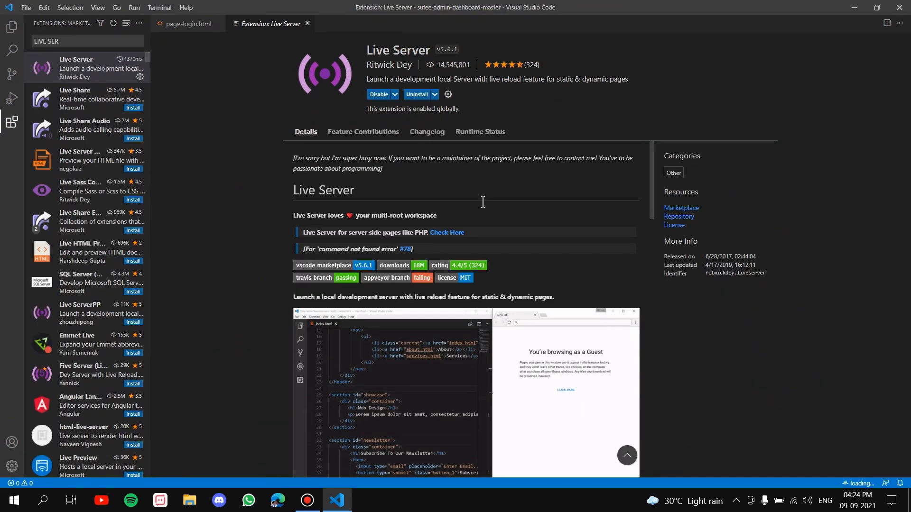
pyautogui.click(186, 23)
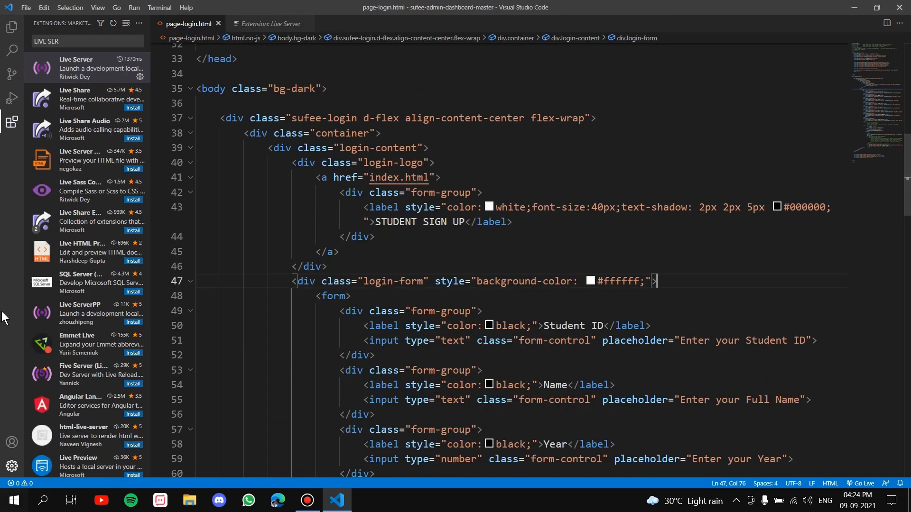
# Step: Serve page-login.html locally via 'Open with Live Server' from the editor context menu
pyautogui.click(11, 26)
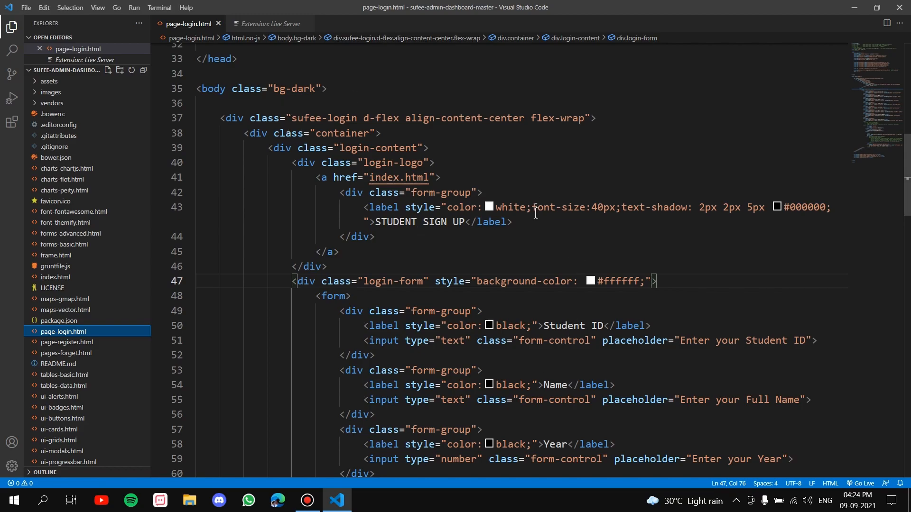
pyautogui.rightClick(375, 236)
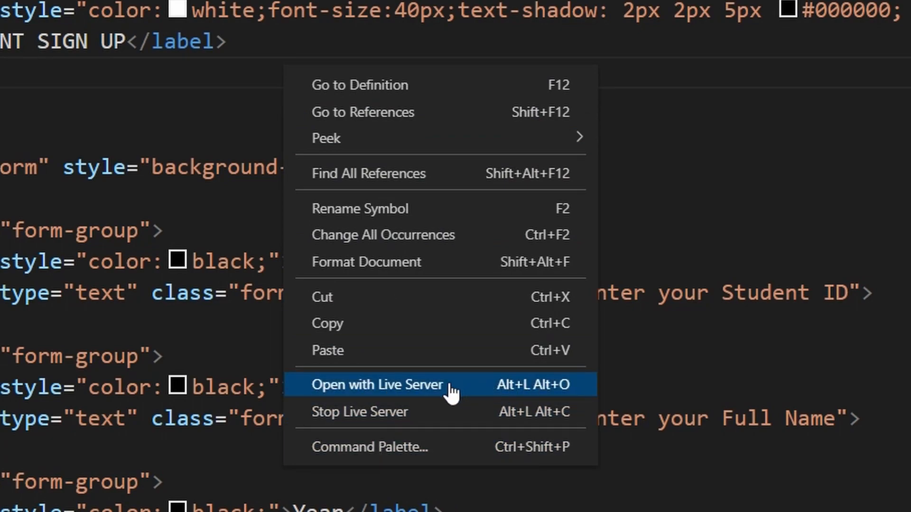
pyautogui.click(377, 384)
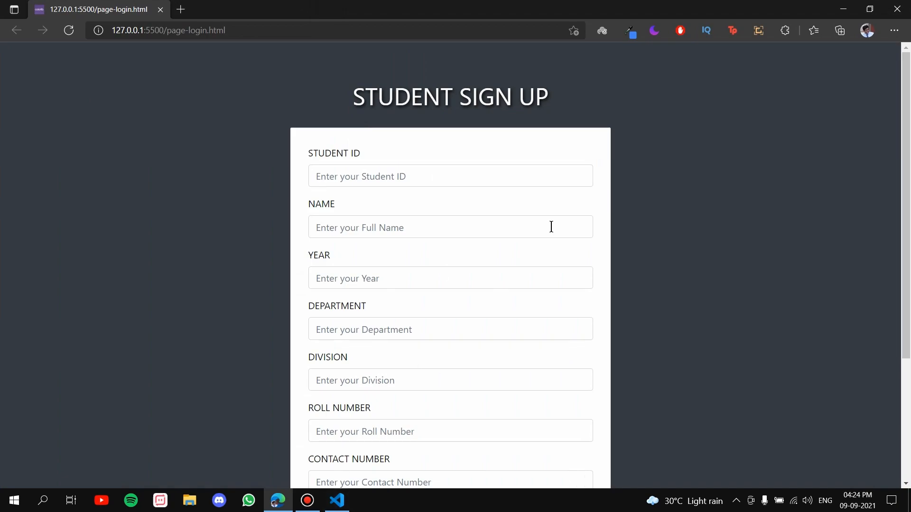
# Step: Switch between Edge and VS Code from the taskbar to arrange them side by side
pyautogui.click(336, 501)
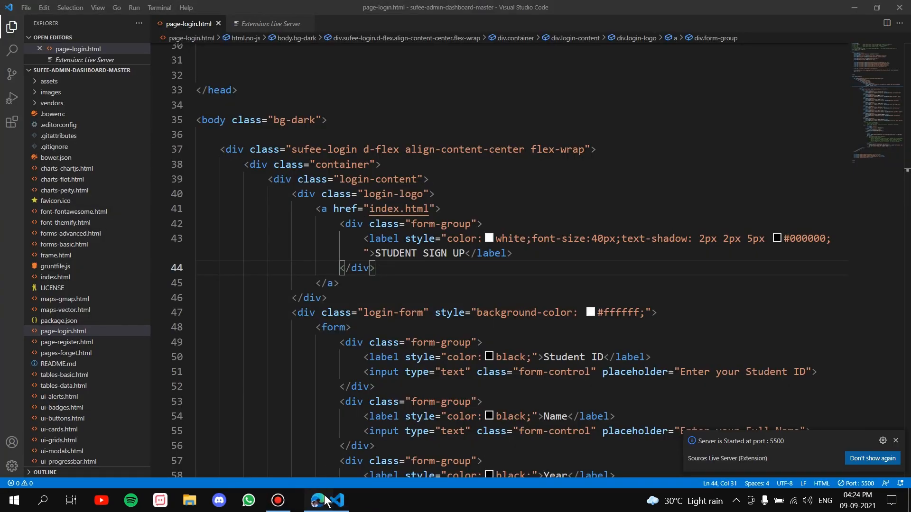
pyautogui.click(308, 500)
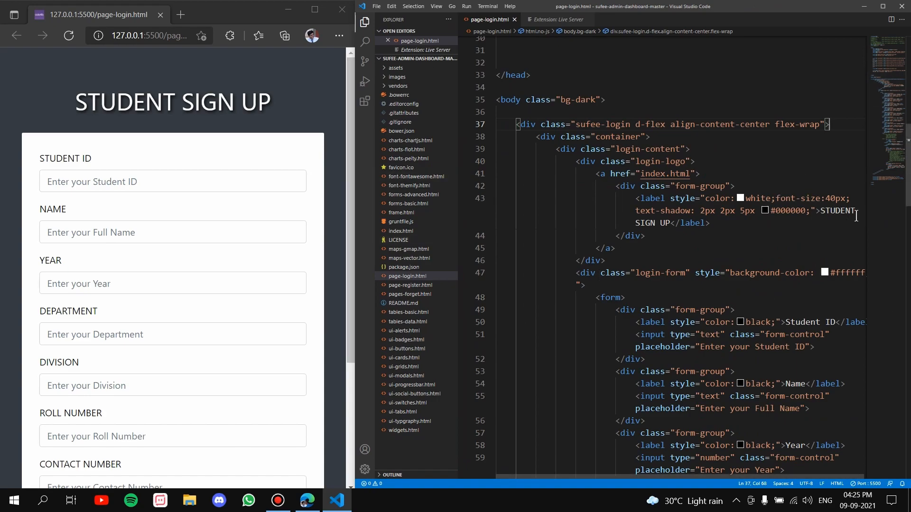
# Step: Change the heading to TEACHER SIGN UP and select the Student ID label's colour value to edit
pyautogui.doubleClick(837, 211)
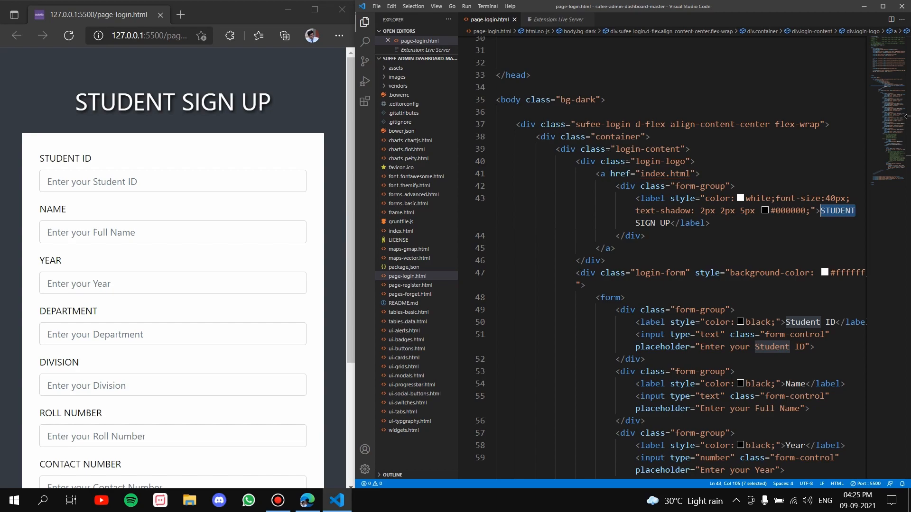
pyautogui.write('T')
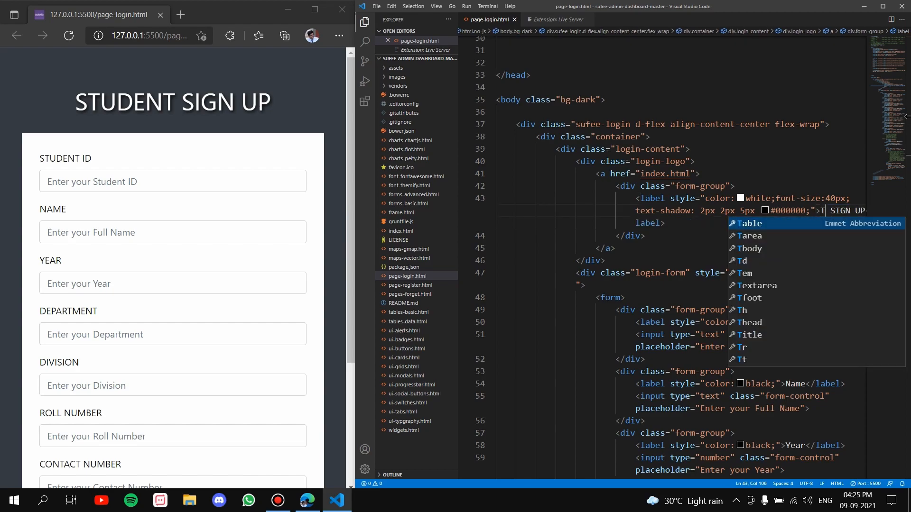
pyautogui.write('EACHER')
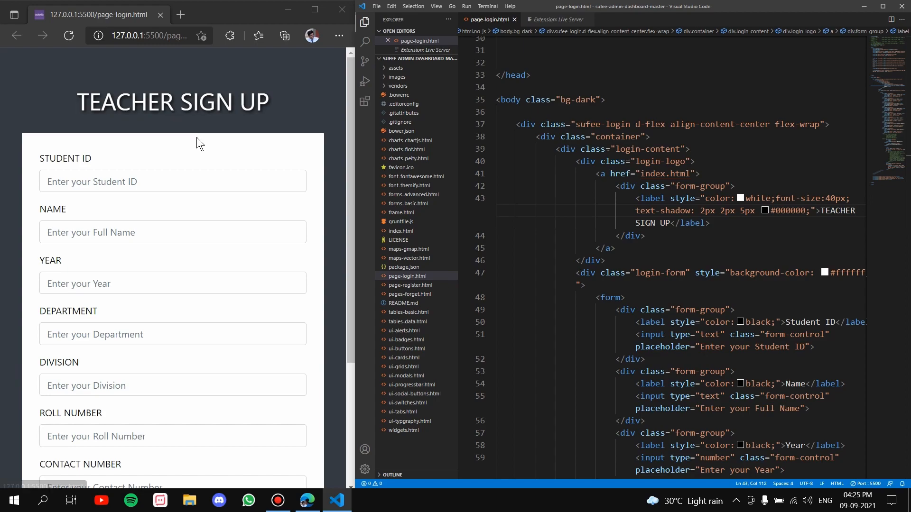
pyautogui.doubleClick(761, 322)
pyautogui.write('rgb(255, 0, 0)')
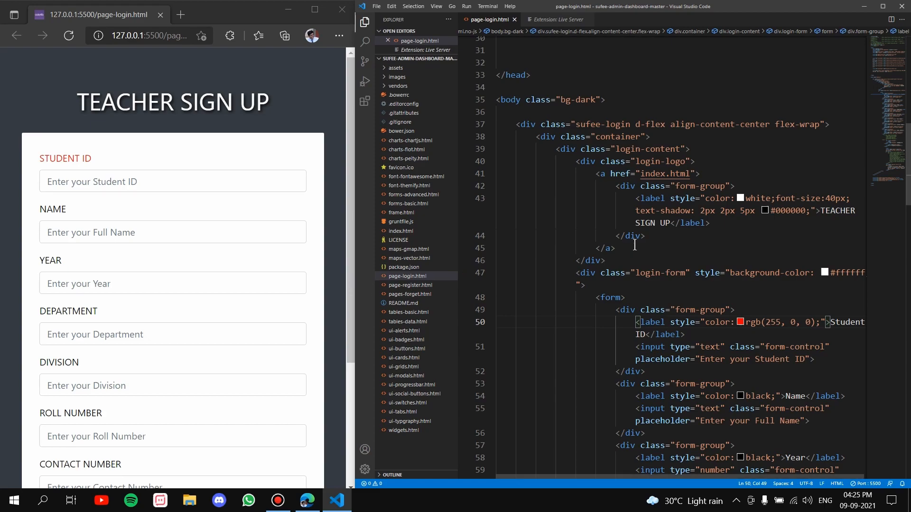
# Step: Stop Live Server from the editor context menu and change the heading's UP to IN
pyautogui.rightClick(599, 248)
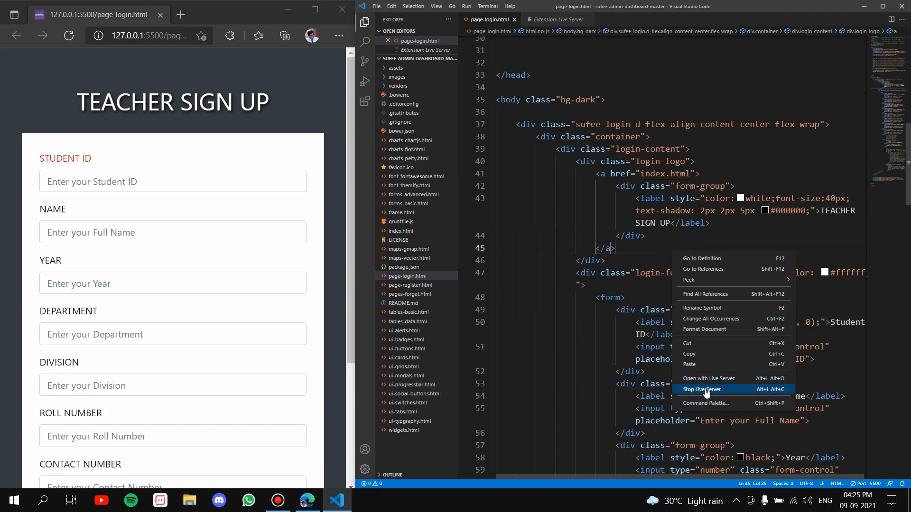
pyautogui.click(702, 389)
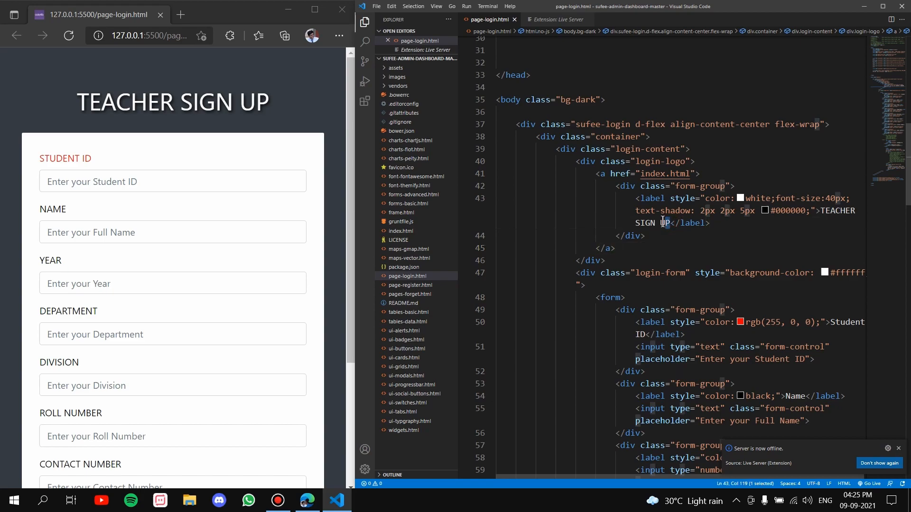
pyautogui.write('IN')
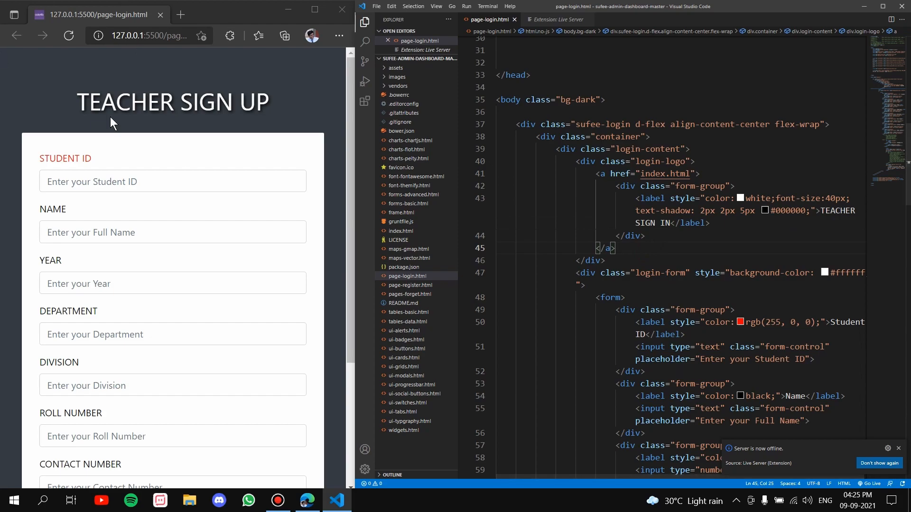
pyautogui.moveTo(180, 139)
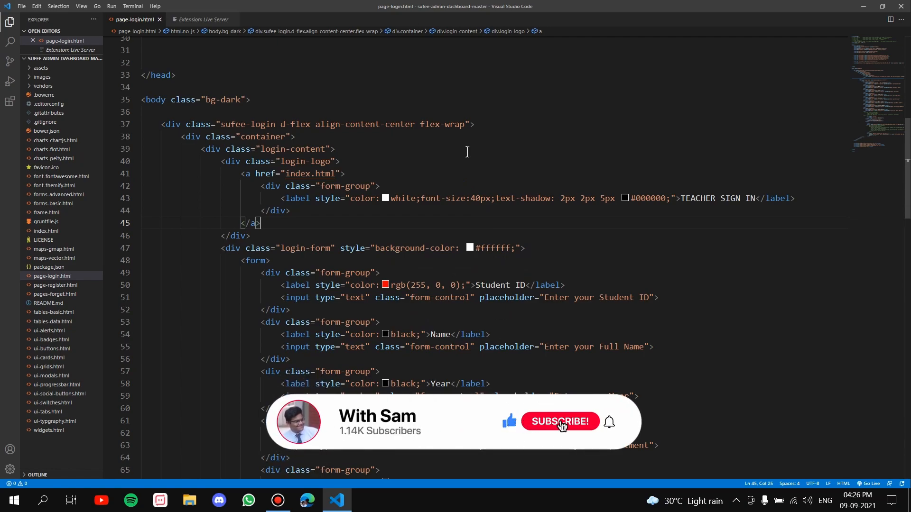
pyautogui.click(560, 421)
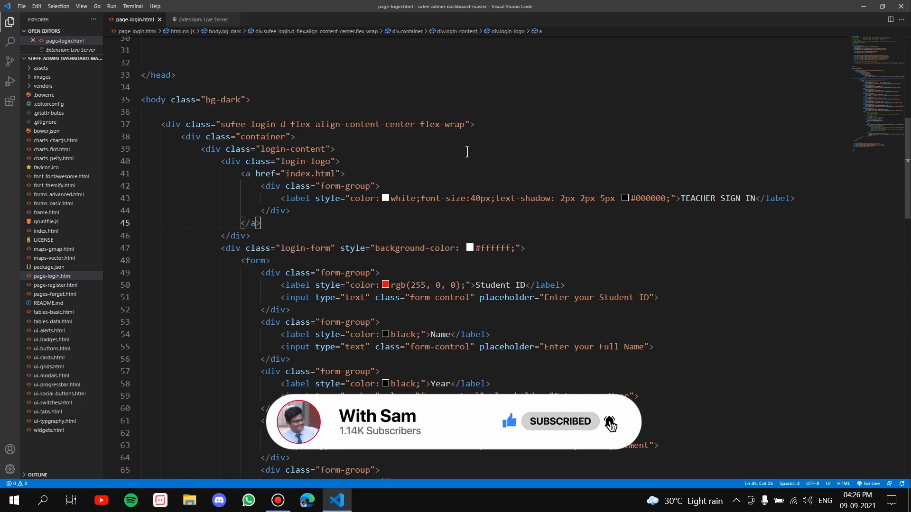